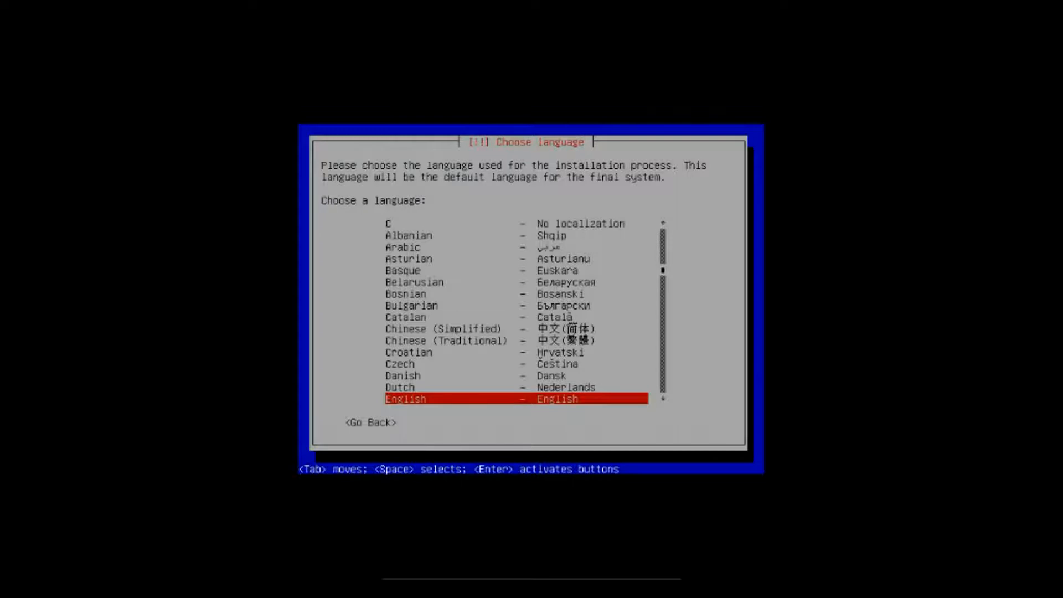
Step: Confirm English as the installation language
{"action": "key", "text": "Return"}
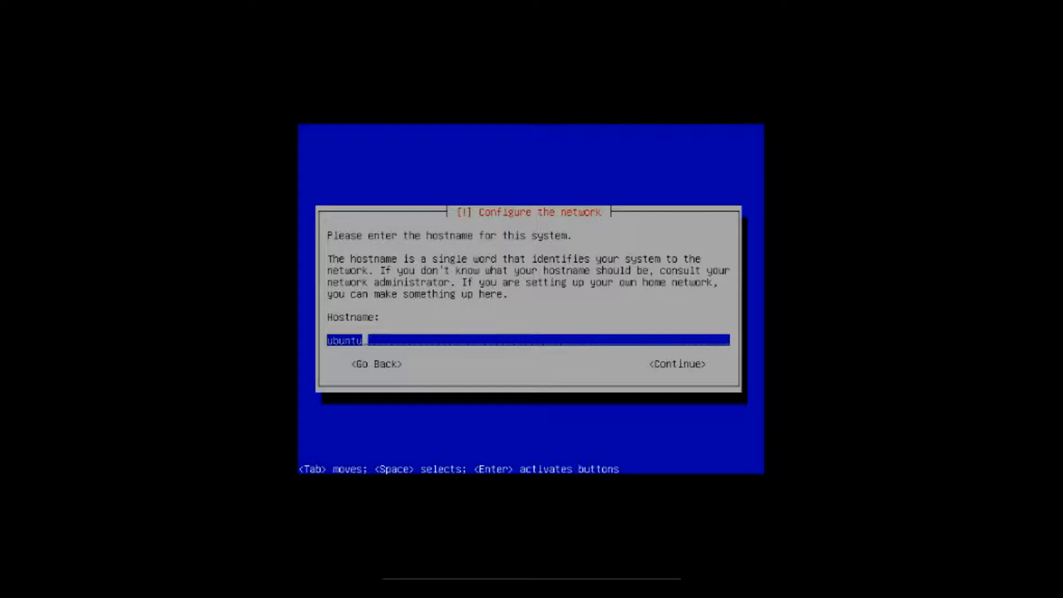
Step: Accept the default hostname 'ubuntu'
{"action": "key", "text": "Tab"}
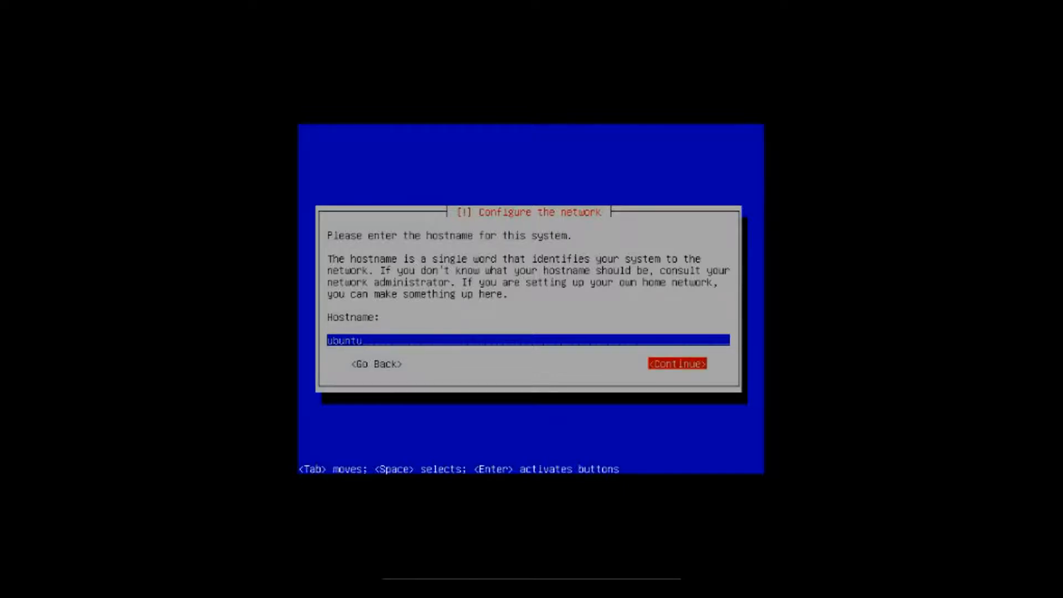
{"action": "left_click", "coordinate": [676, 363]}
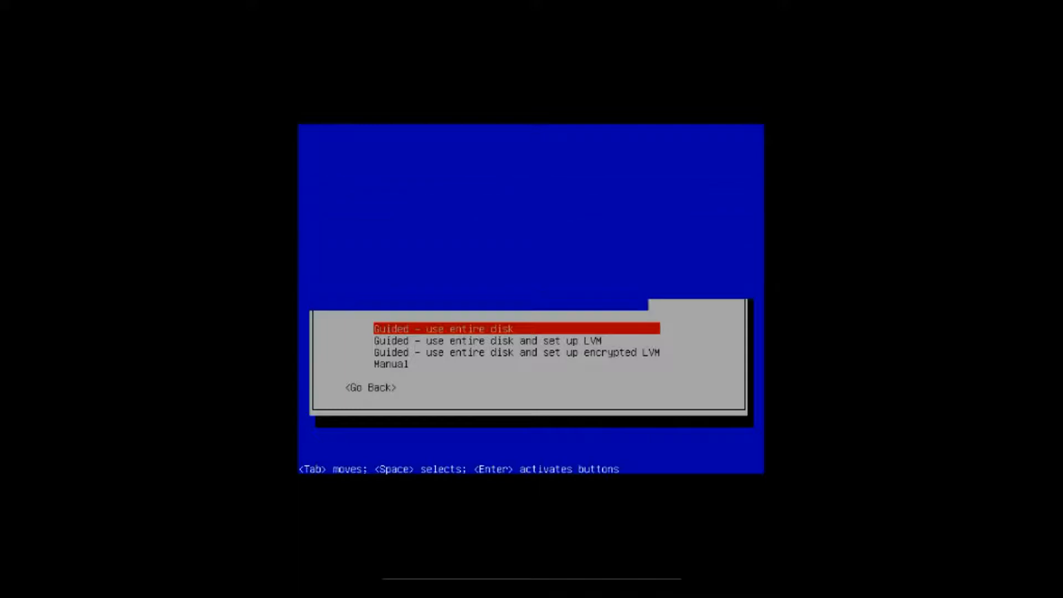
Step: Choose 'Guided - use entire disk' partitioning
{"action": "key", "text": "Return"}
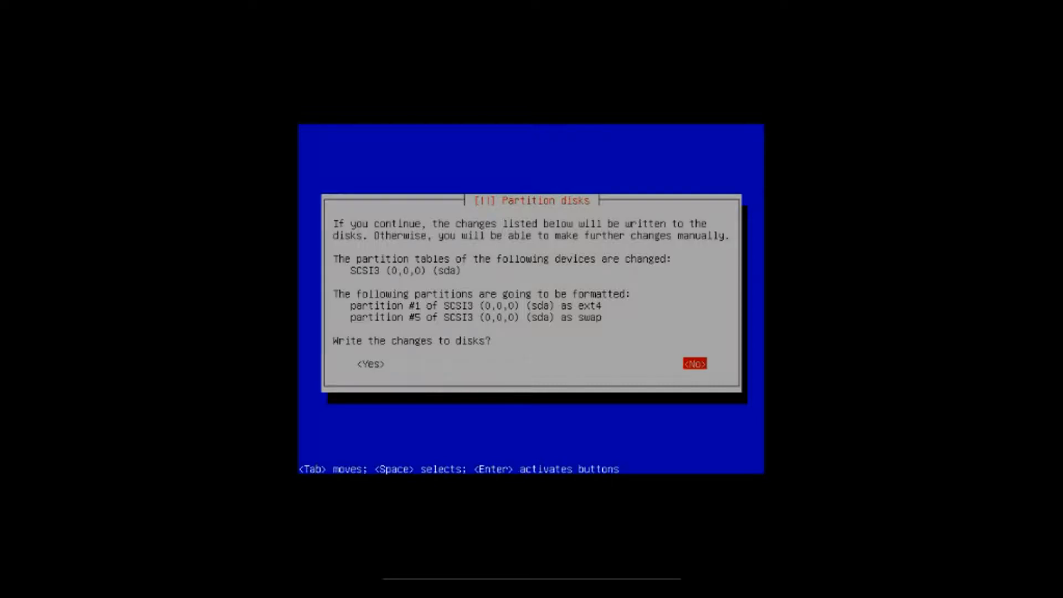
Step: Approve writing the ext4 and swap partitions to sda
{"action": "key", "text": "Tab"}
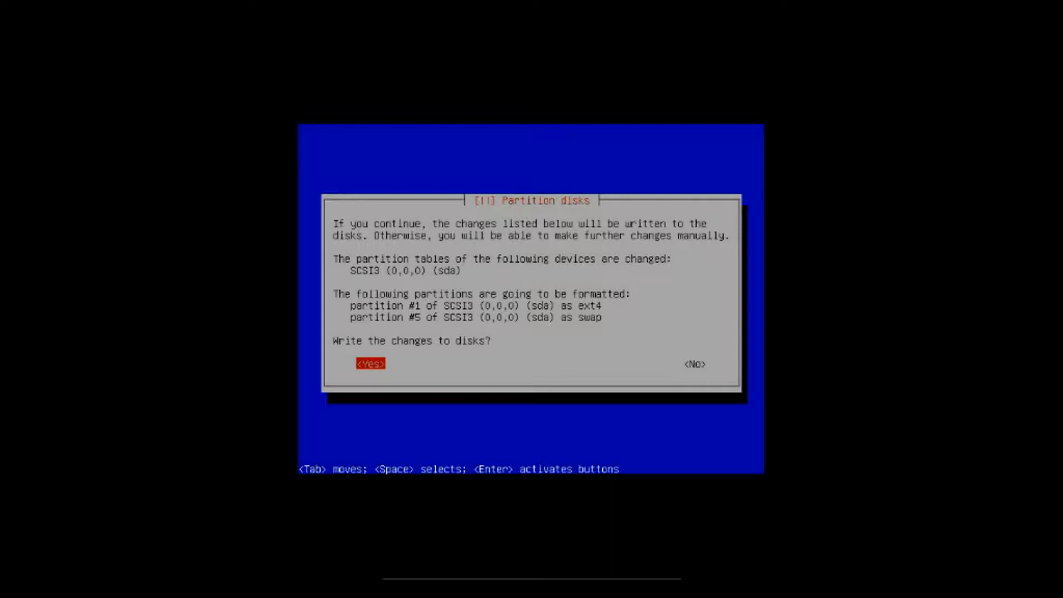
{"action": "left_click", "coordinate": [370, 362]}
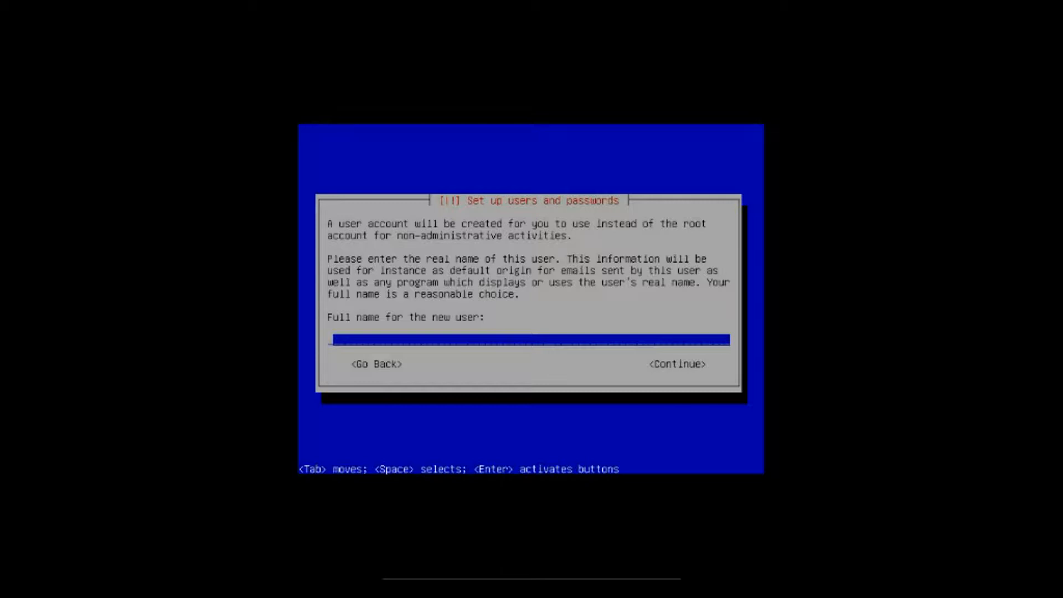
{"action": "mouse_move", "coordinate": [501, 489]}
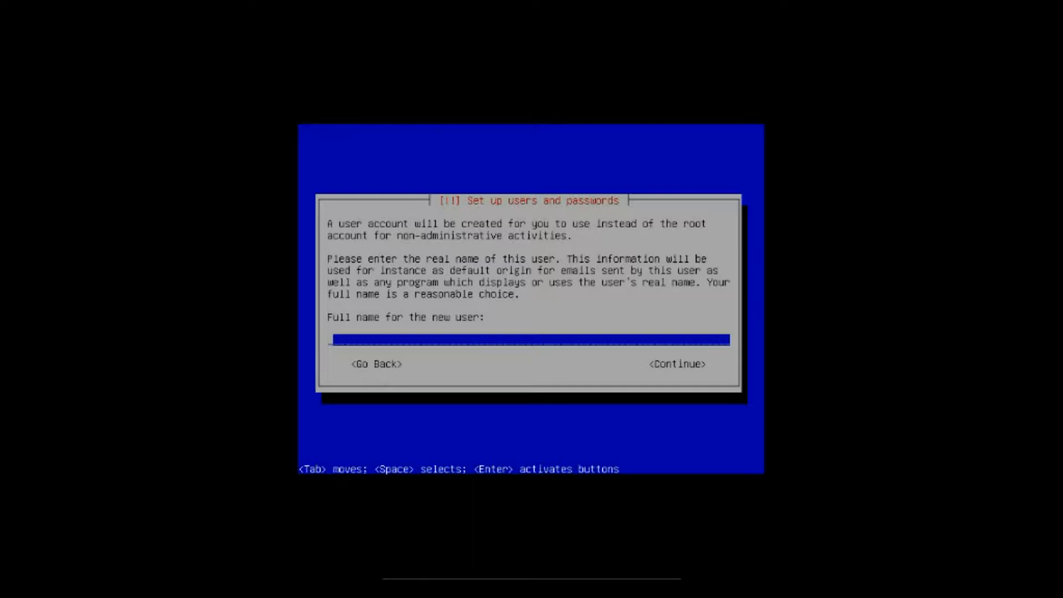
Step: Enter the new user's full name, correcting the typo, and accept it
{"action": "type", "text": "f"}
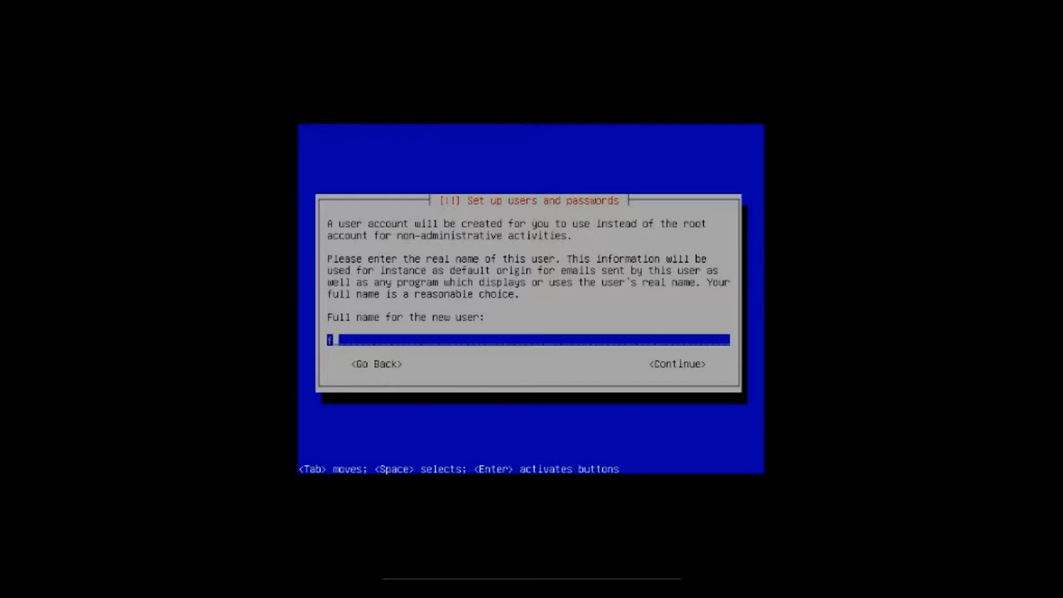
{"action": "type", "text": "froaty"}
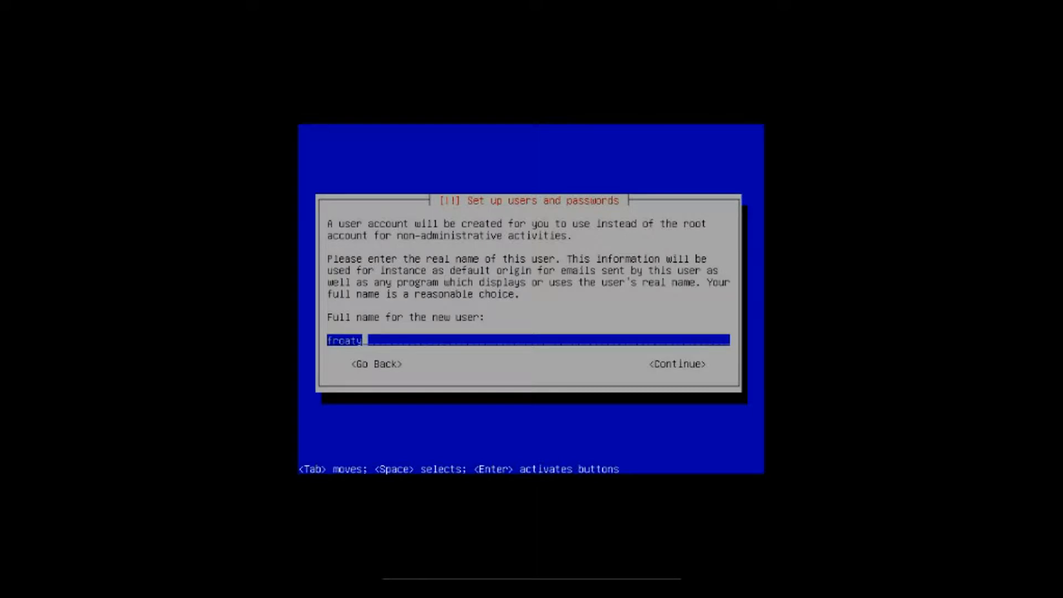
{"action": "key", "text": "Backspace"}
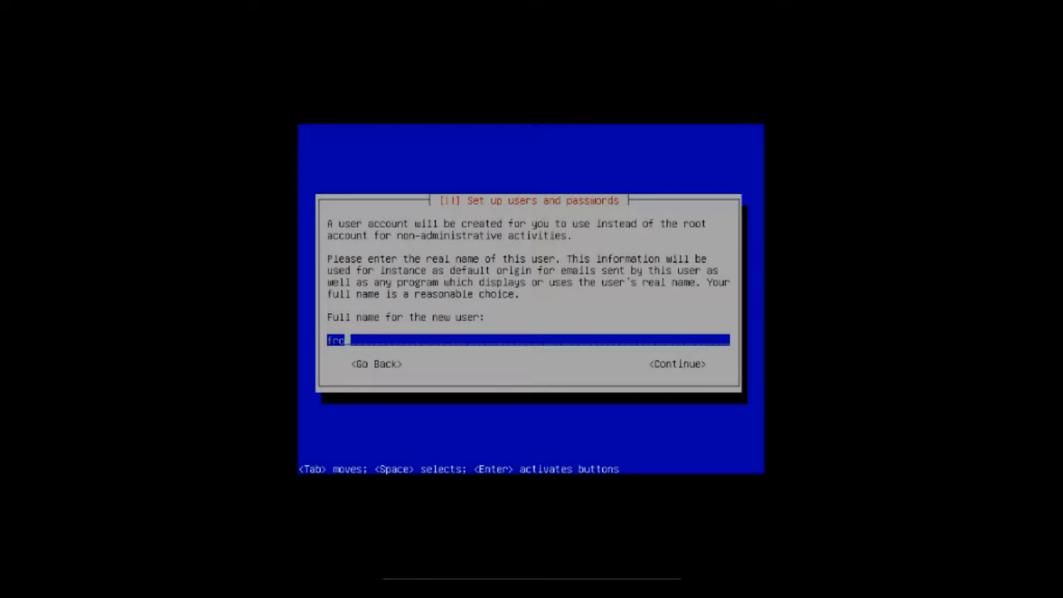
{"action": "type", "text": "sty"}
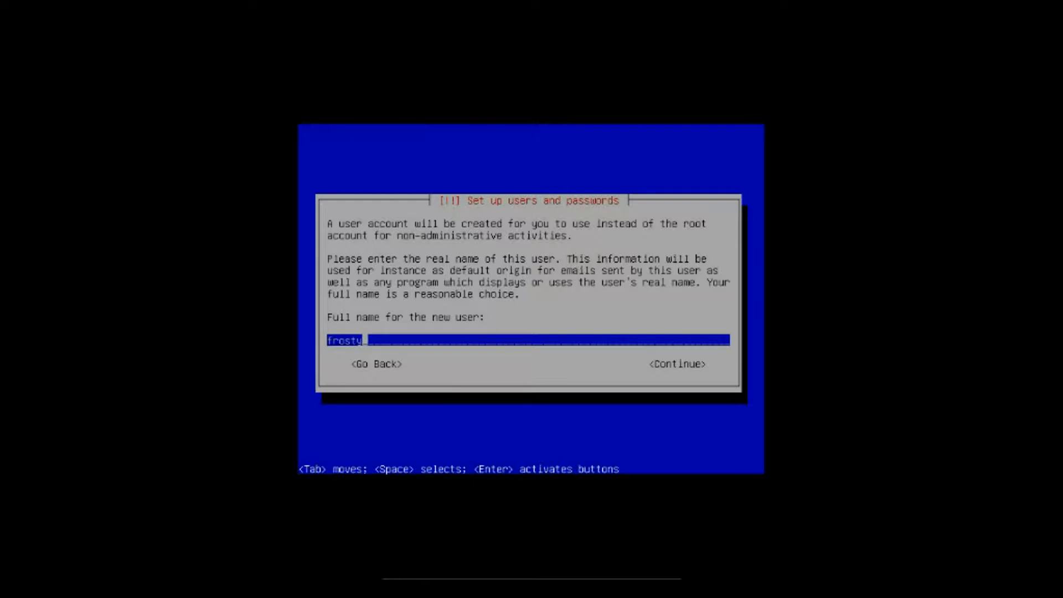
{"action": "key", "text": "Tab"}
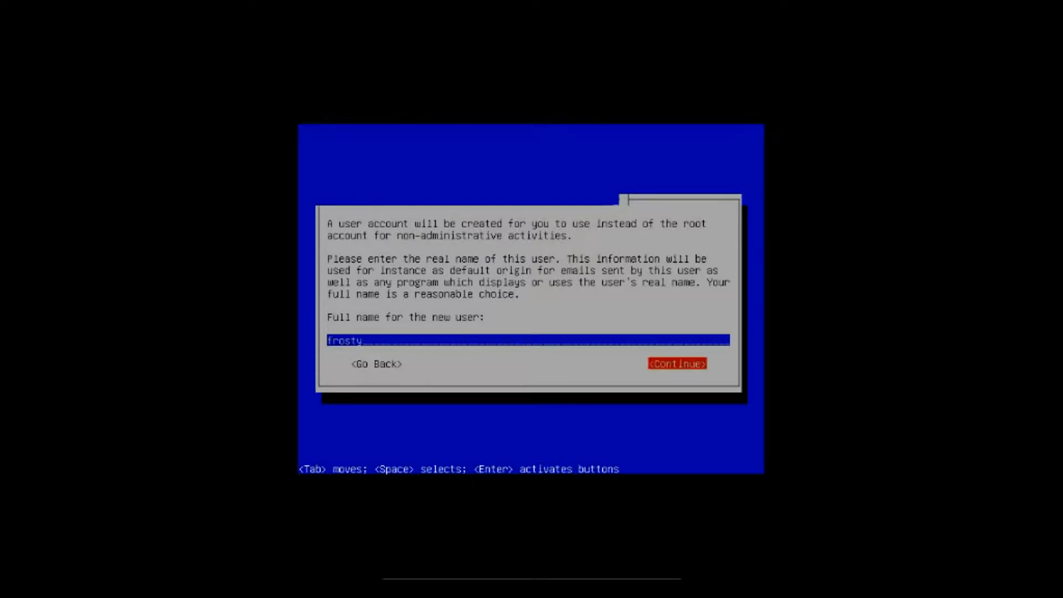
{"action": "left_click", "coordinate": [676, 363]}
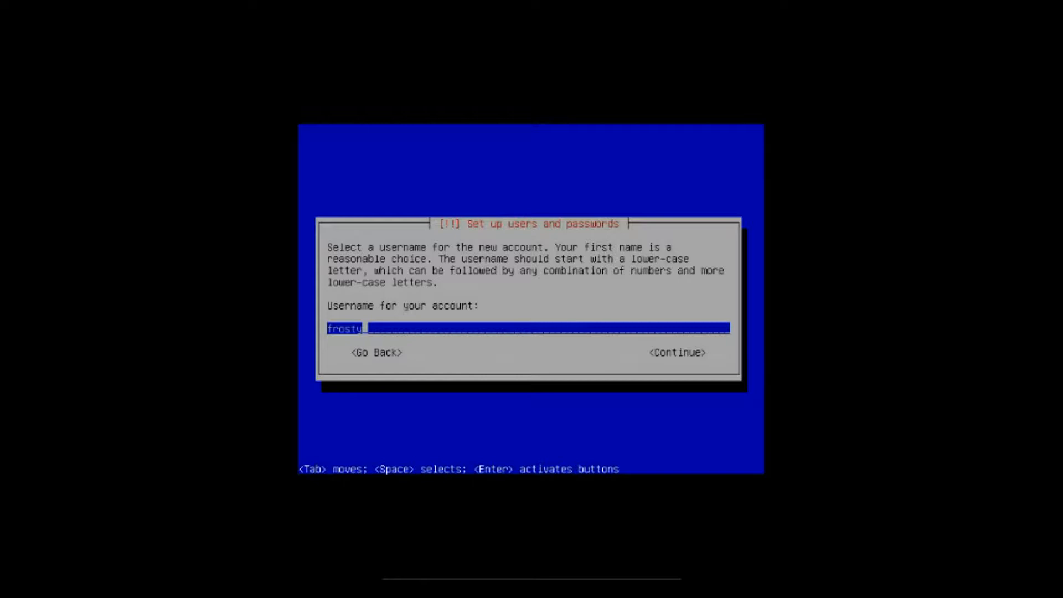
Step: Keep the prefilled username for the new account
{"action": "key", "text": "Tab"}
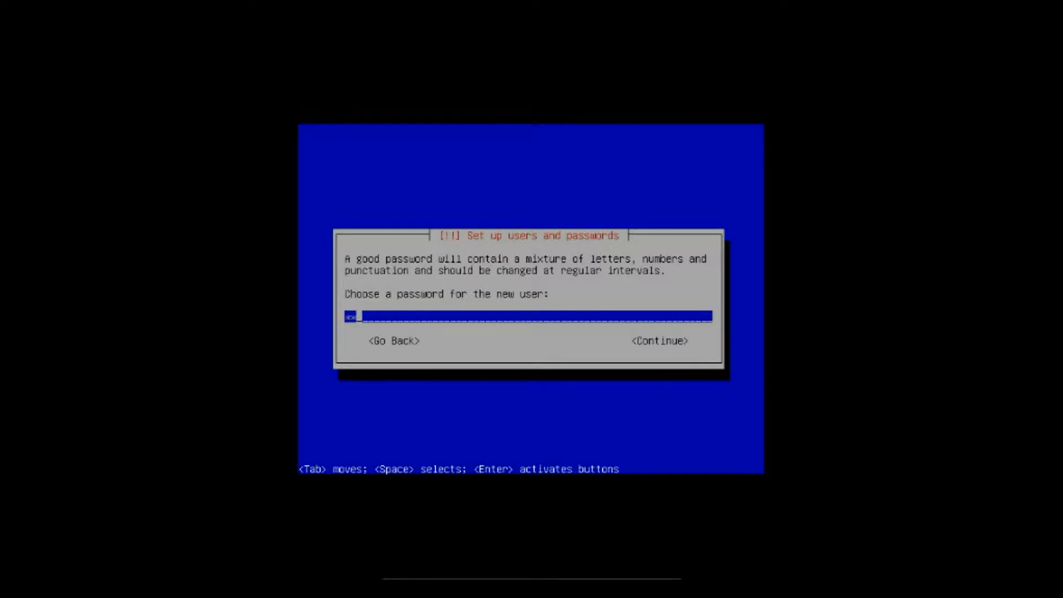
{"action": "type", "text": "password"}
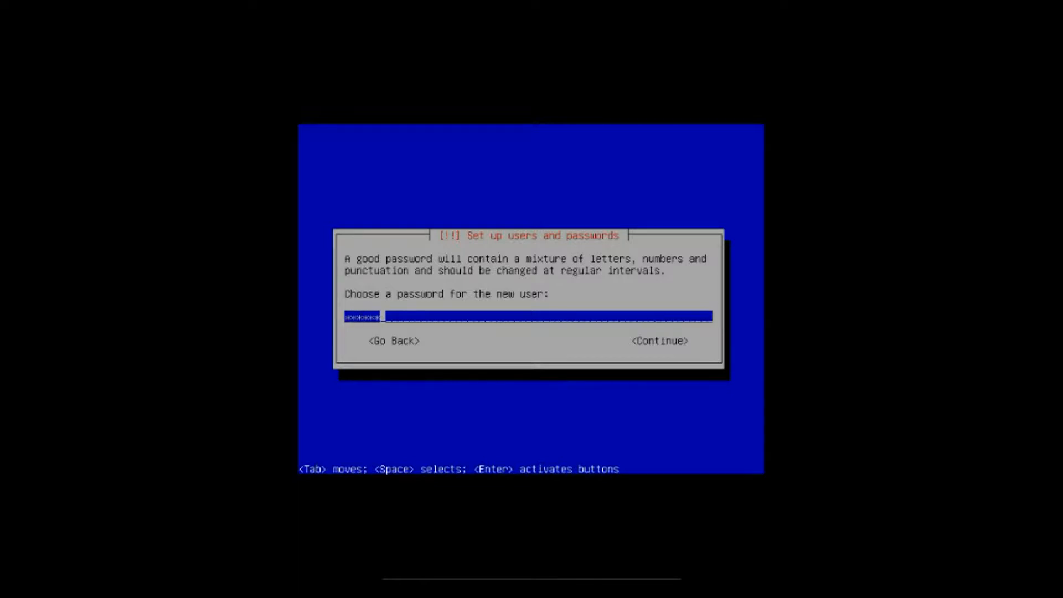
{"action": "key", "text": "Tab"}
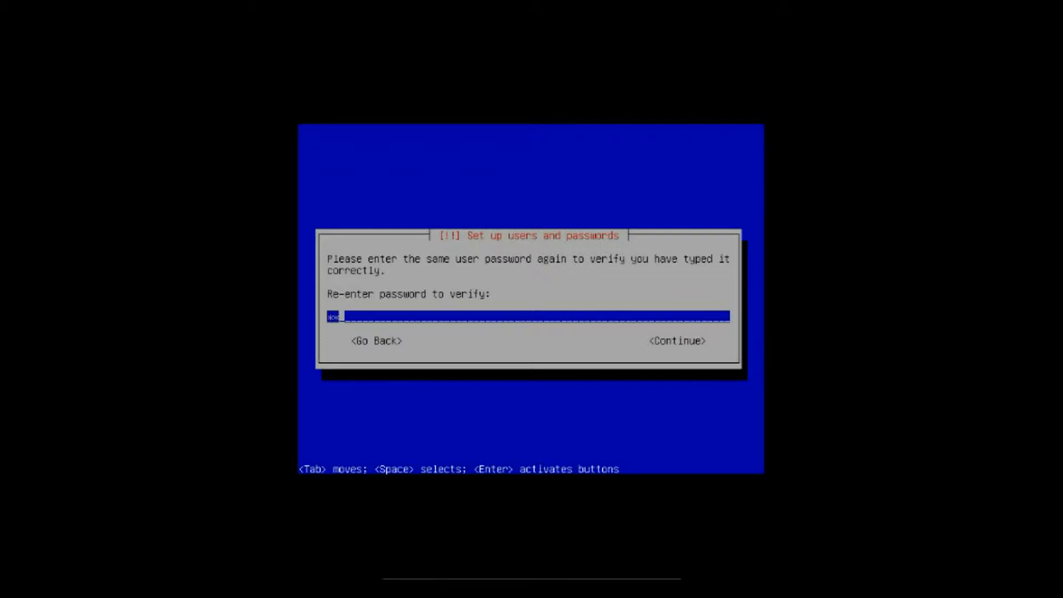
{"action": "type", "text": "password"}
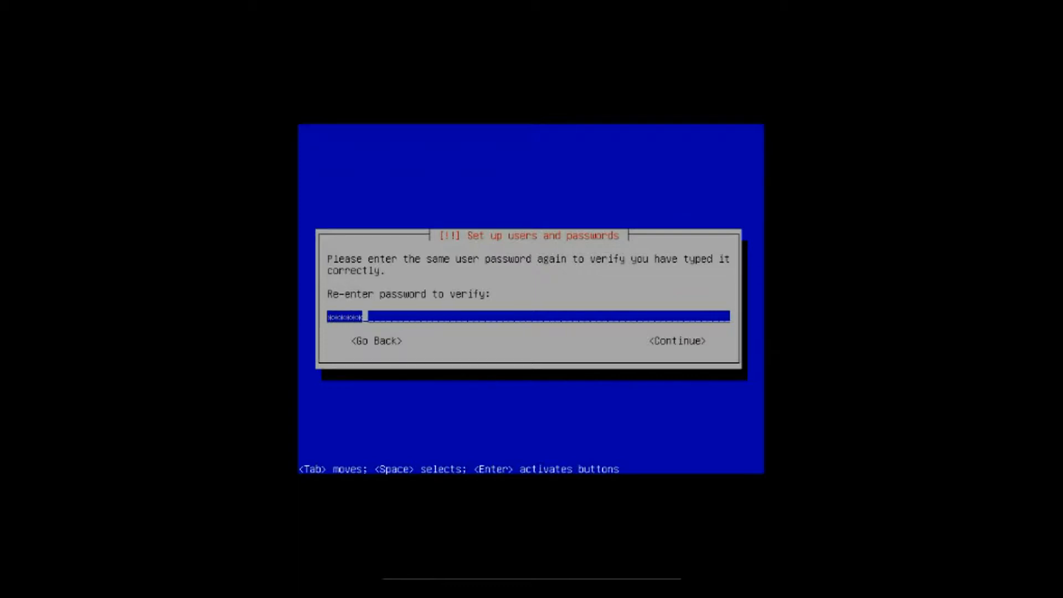
{"action": "key", "text": "Tab"}
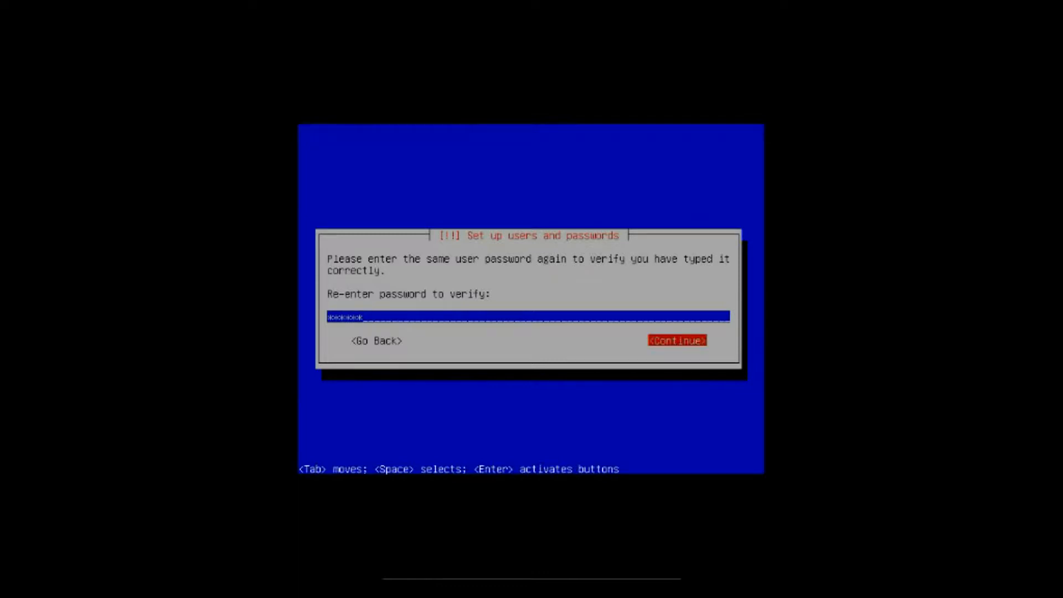
{"action": "left_click", "coordinate": [675, 340]}
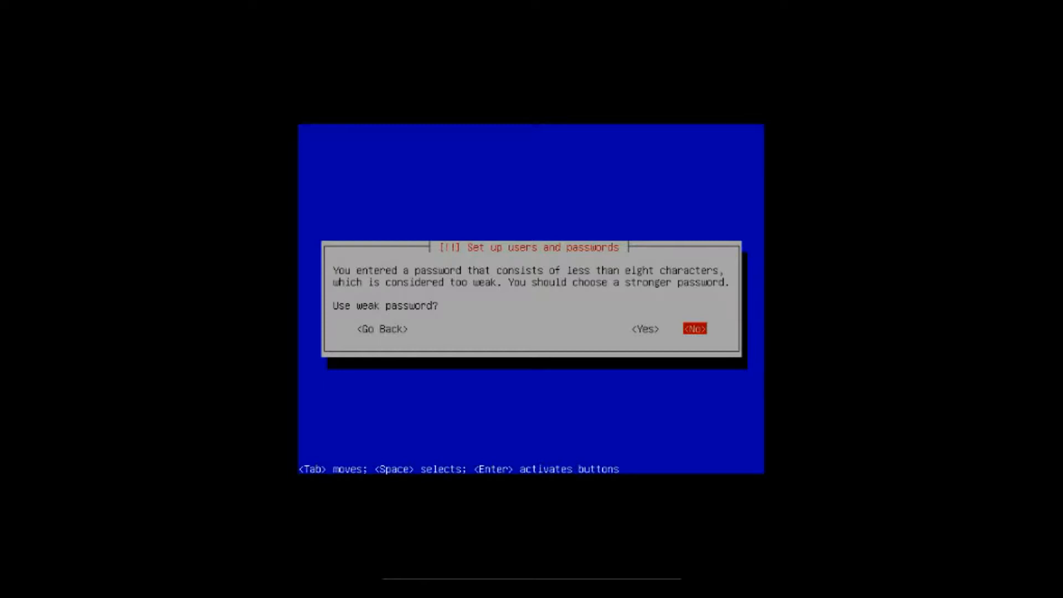
Step: Keep the short password despite the weak-password warning
{"action": "key", "text": "Tab"}
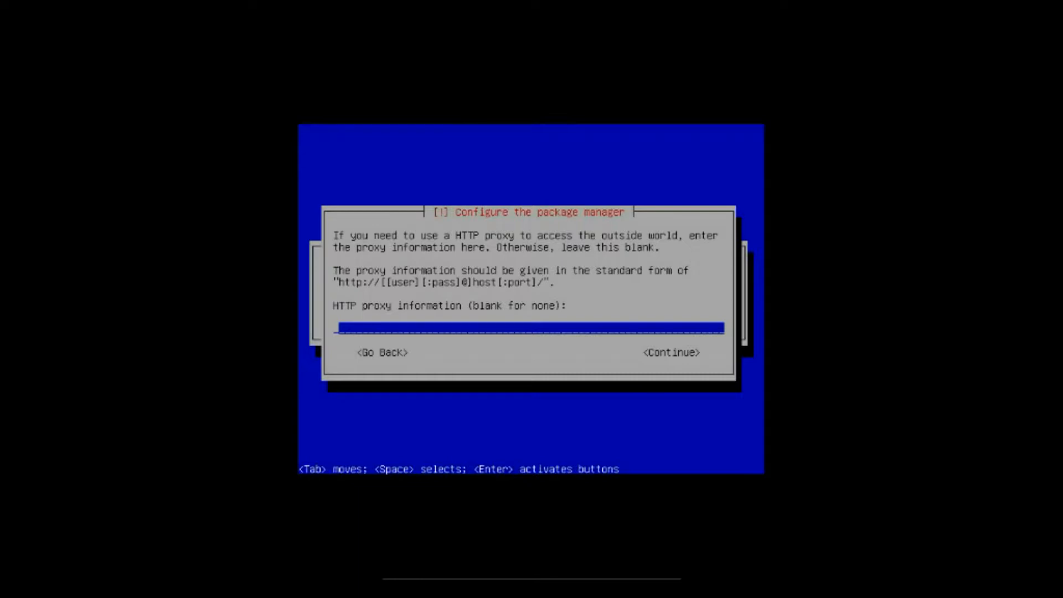
Step: Leave the HTTP proxy field blank and continue
{"action": "key", "text": "Tab"}
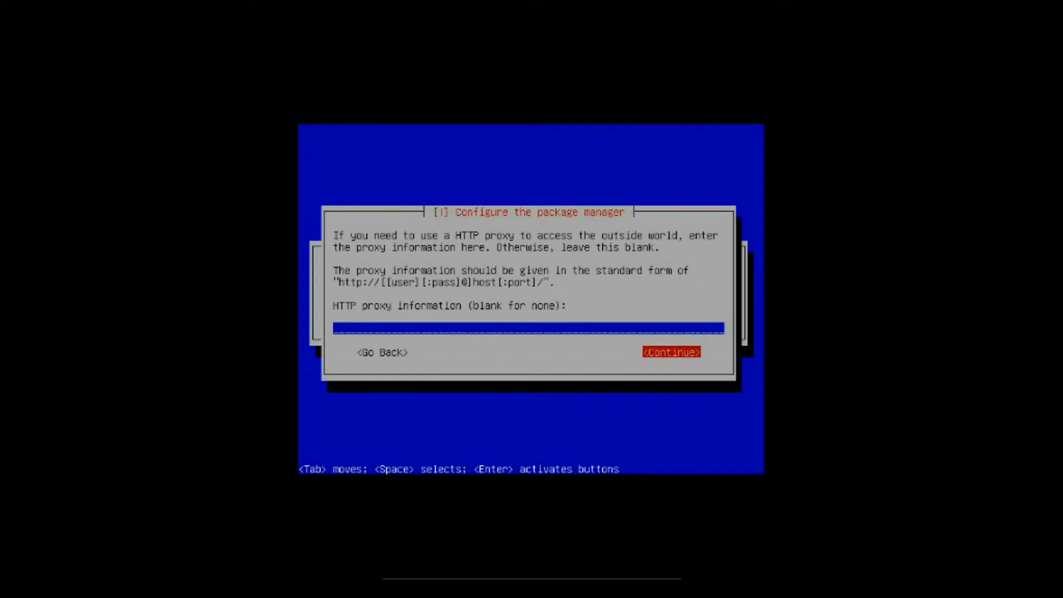
{"action": "left_click", "coordinate": [671, 351]}
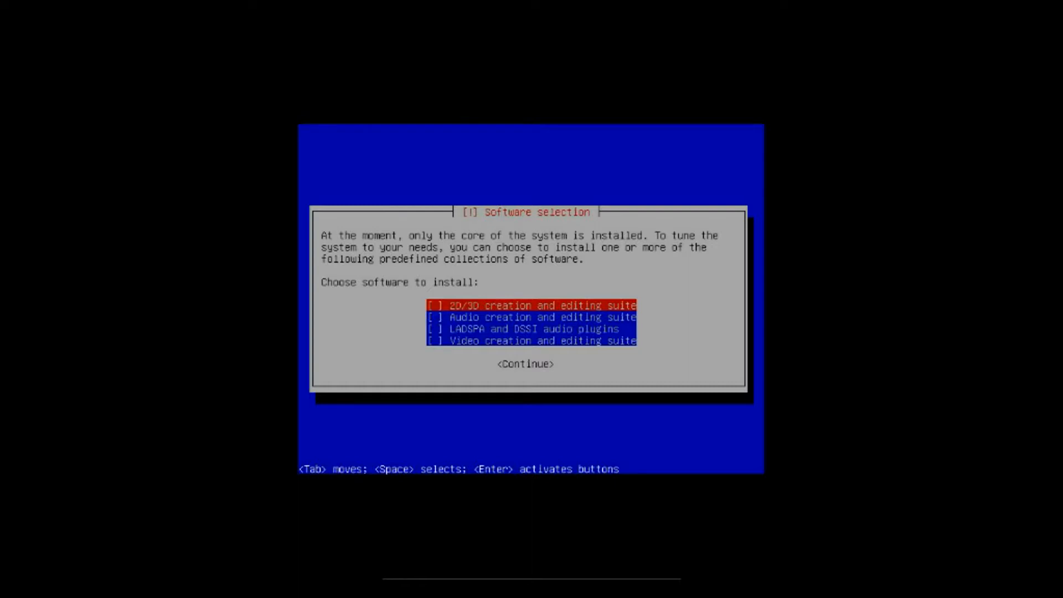
Step: Select the 2D/3D, audio, audio plugins and video suites, then confirm
{"action": "key", "text": "space"}
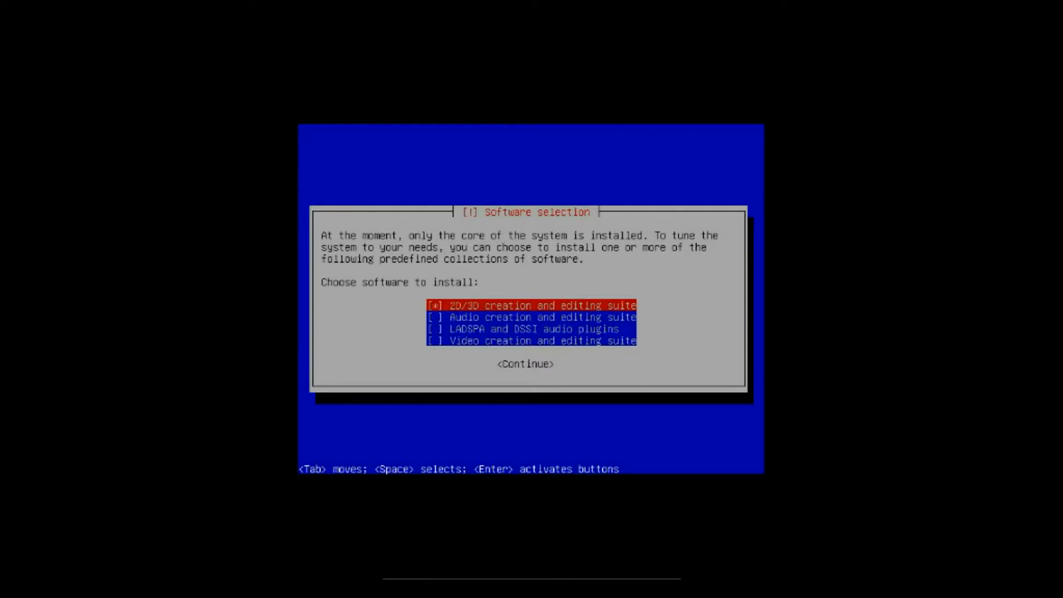
{"action": "key", "text": "Down"}
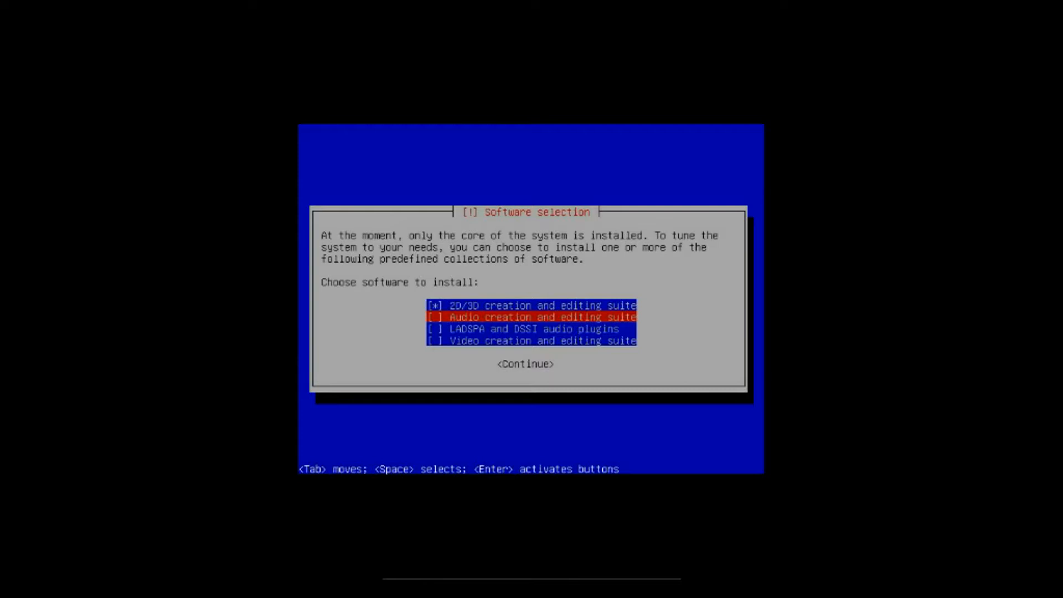
{"action": "key", "text": "space"}
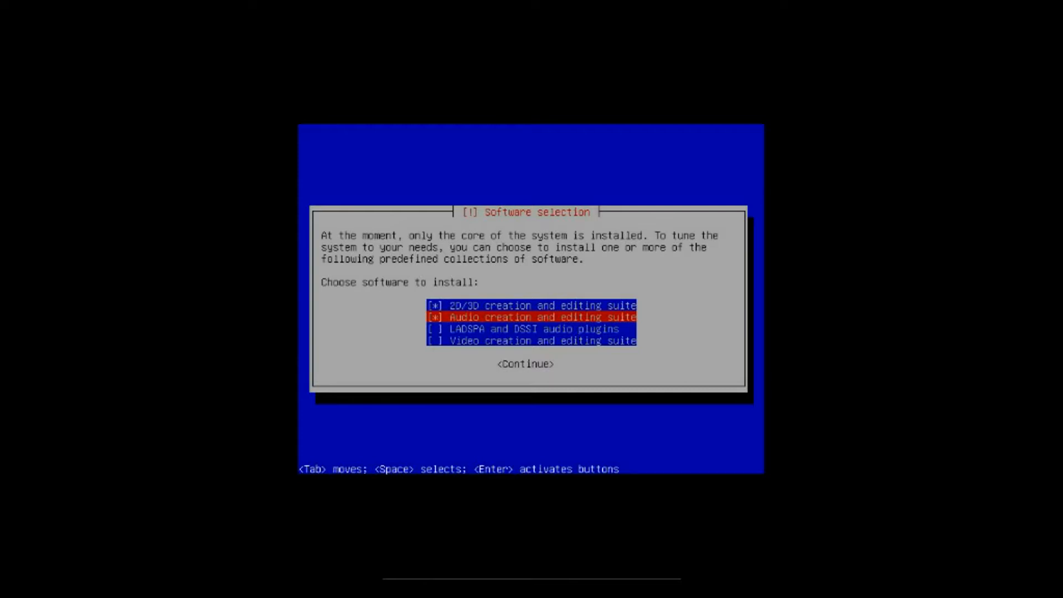
{"action": "key", "text": "space"}
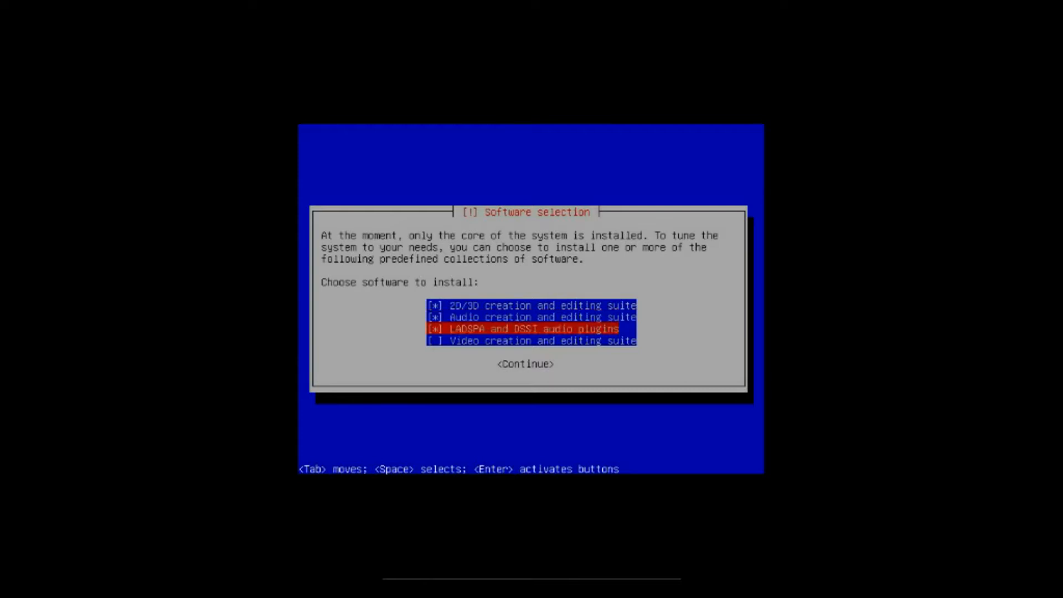
{"action": "key", "text": "Down"}
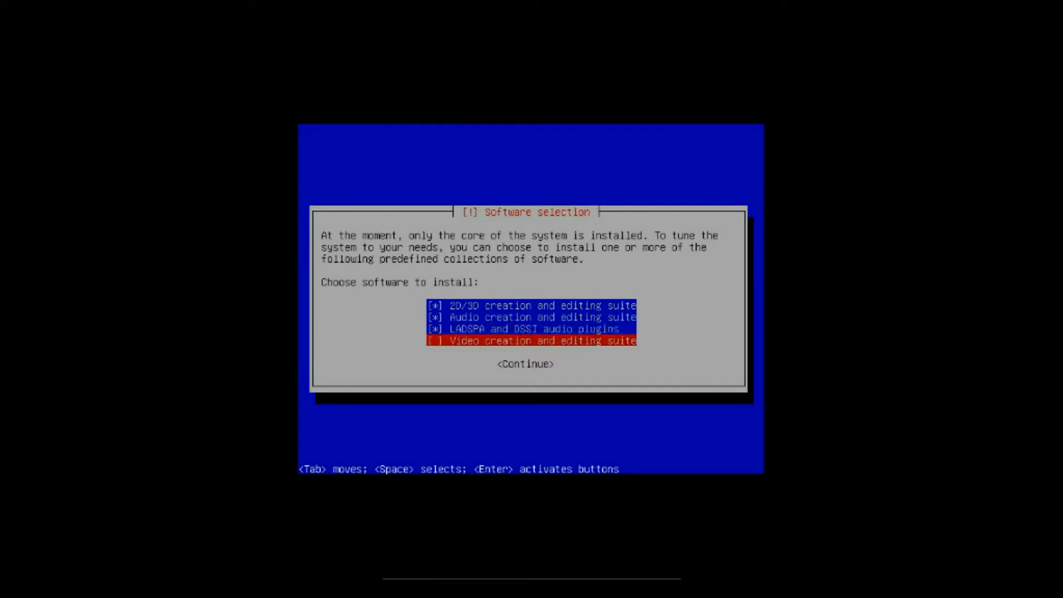
{"action": "key", "text": "space"}
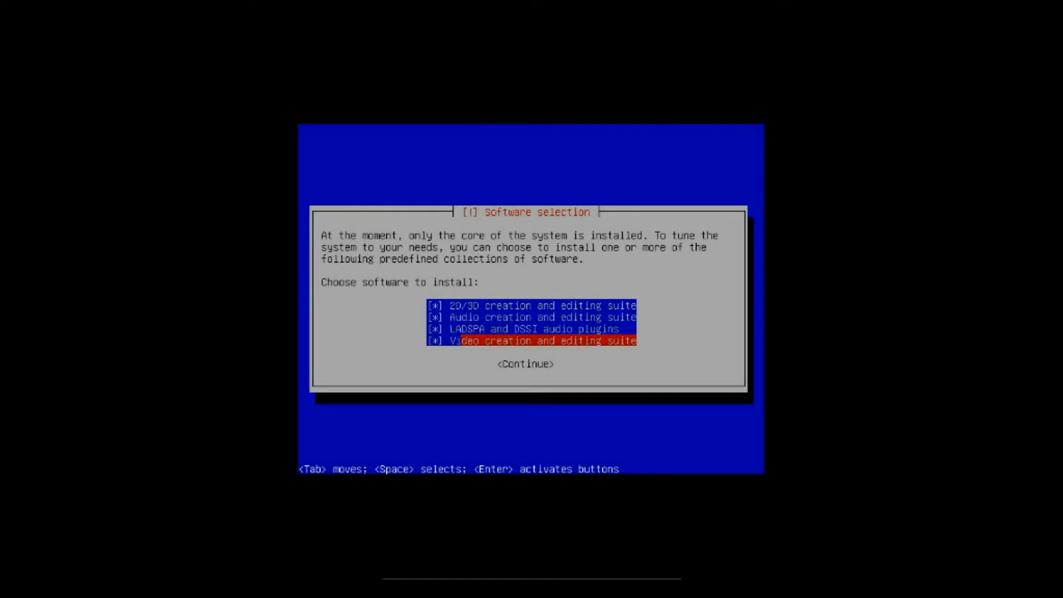
{"action": "key", "text": "Tab"}
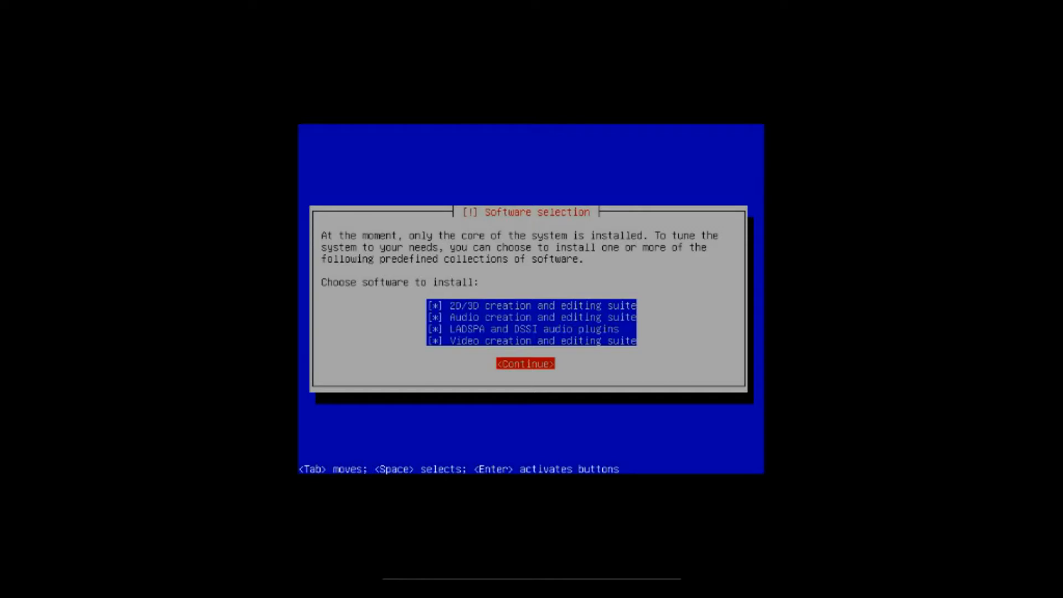
{"action": "left_click", "coordinate": [525, 363]}
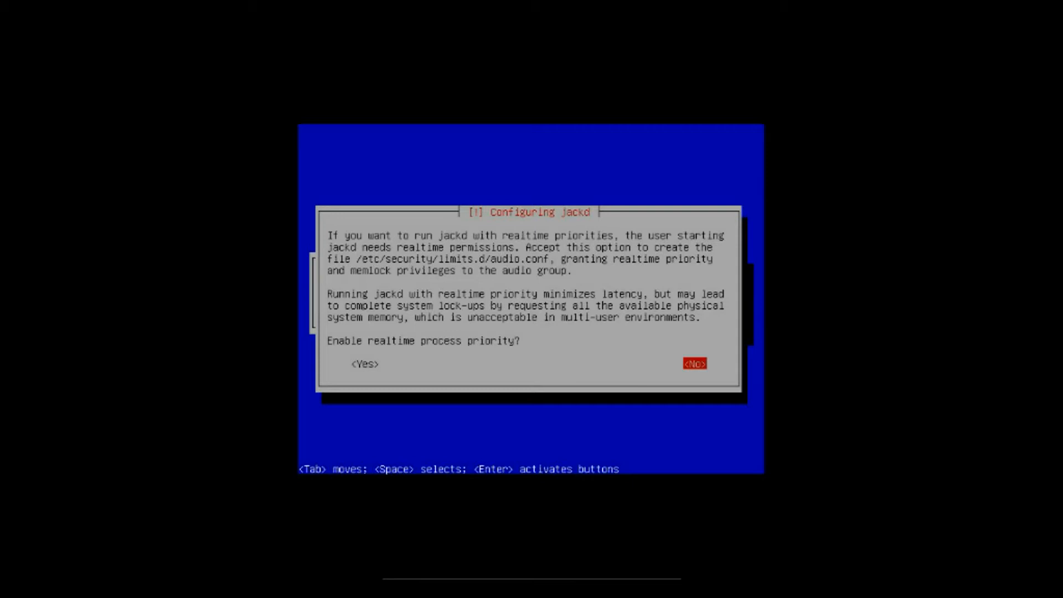
Step: Answer the jackd realtime process priority question so installation continues
{"action": "key", "text": "Tab"}
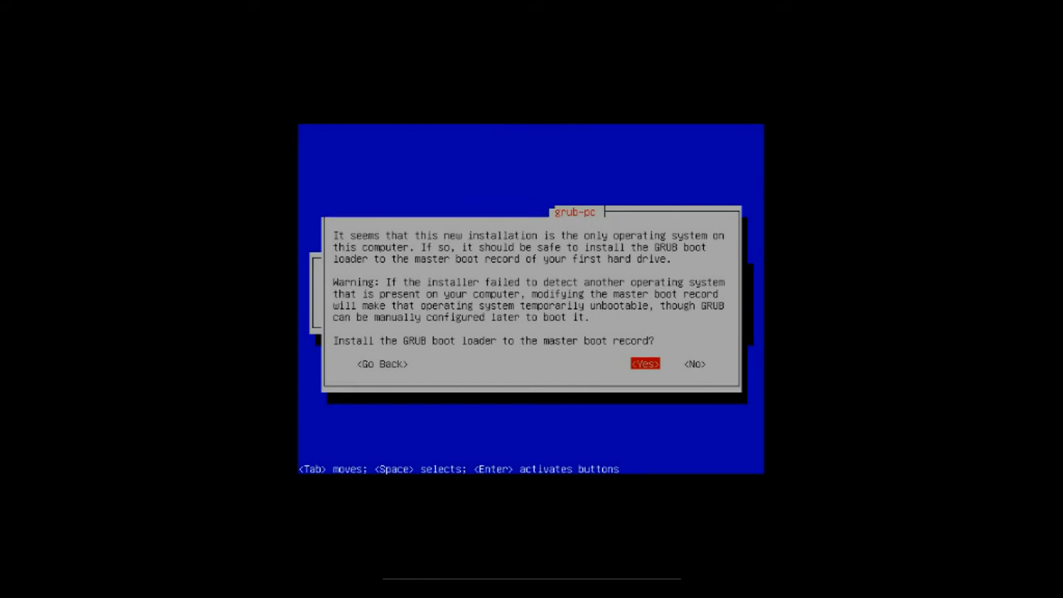
Step: Install GRUB to the master boot record and confirm the system clock uses UTC
{"action": "key", "text": "Return"}
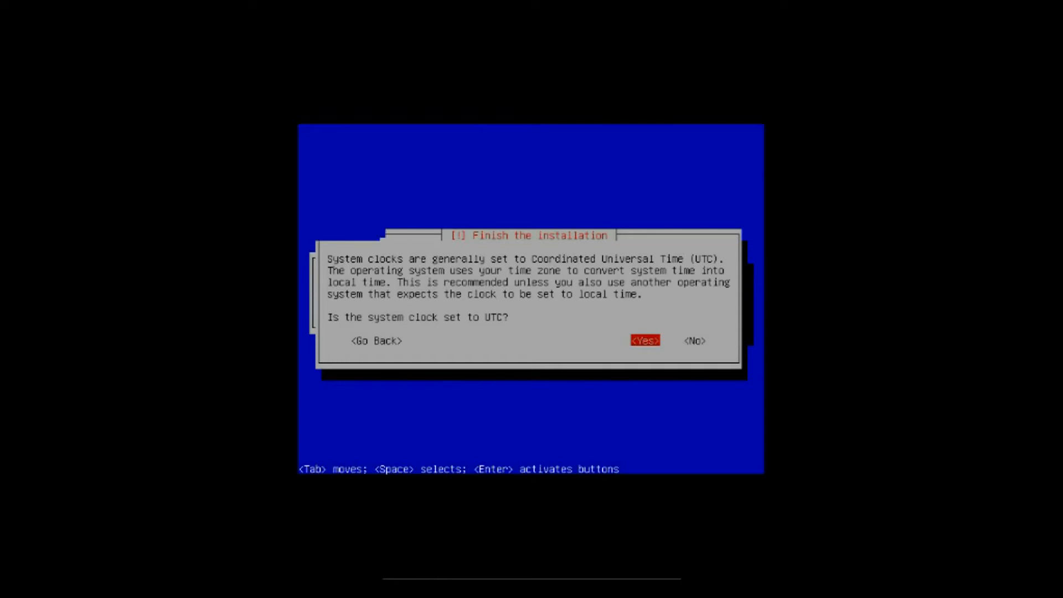
{"action": "left_click", "coordinate": [644, 340]}
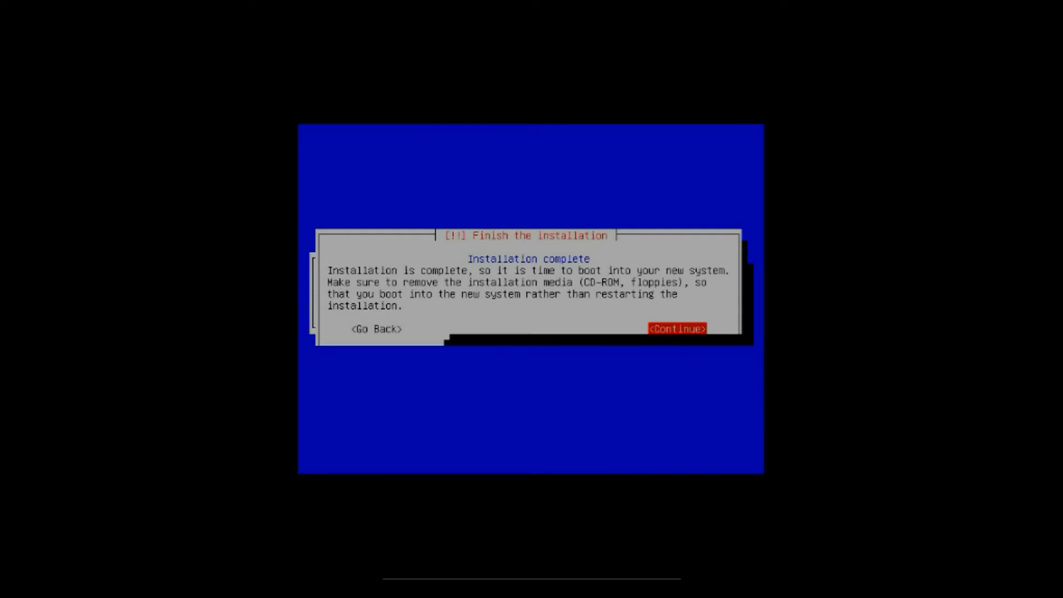
Step: Continue past the Installation complete notice to reboot into the new system
{"action": "left_click", "coordinate": [677, 329]}
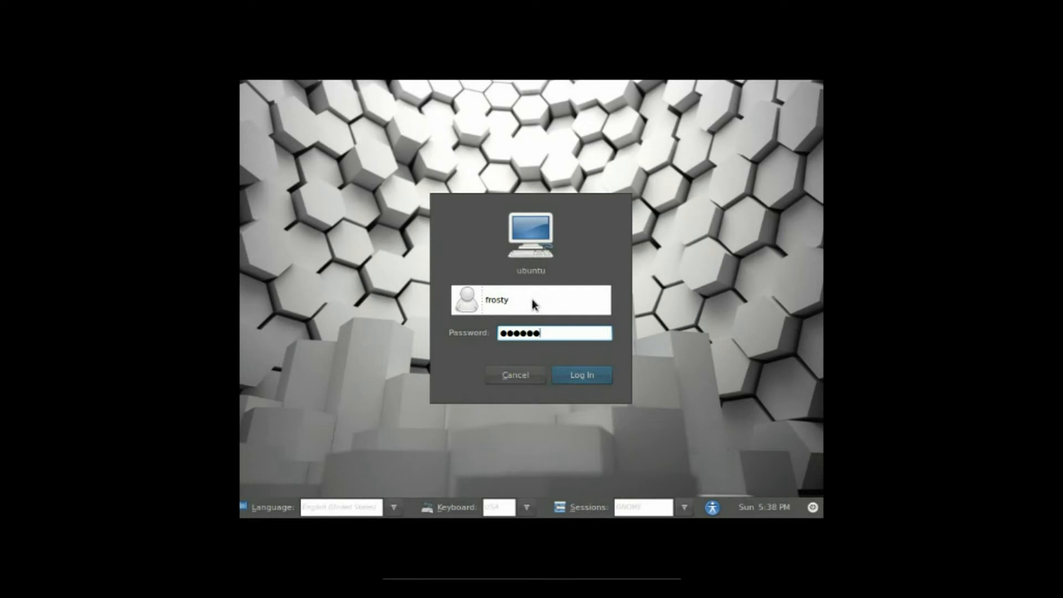
{"action": "mouse_move", "coordinate": [532, 302]}
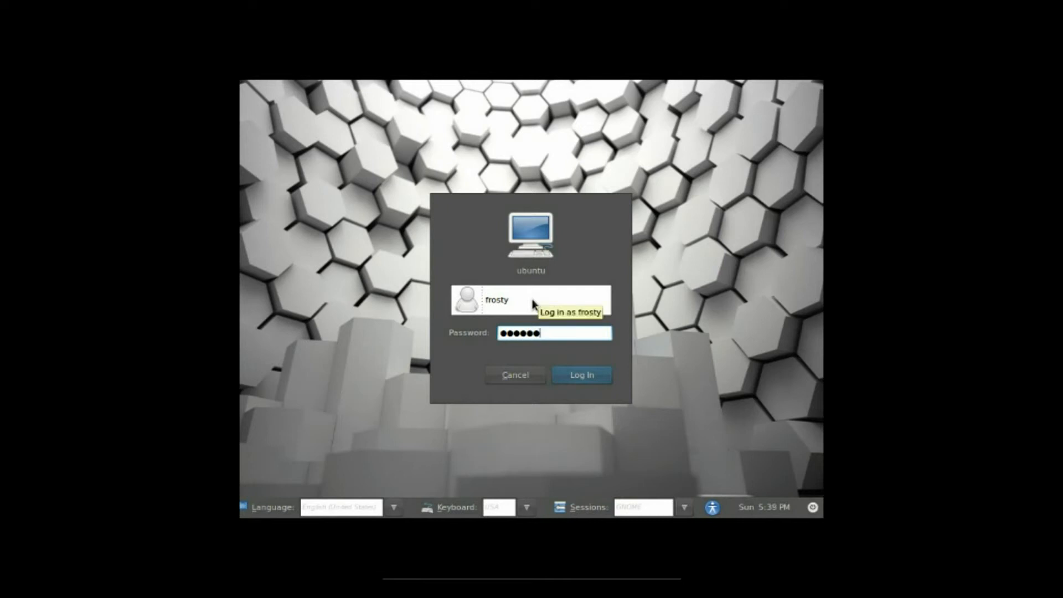
{"action": "mouse_move", "coordinate": [399, 381]}
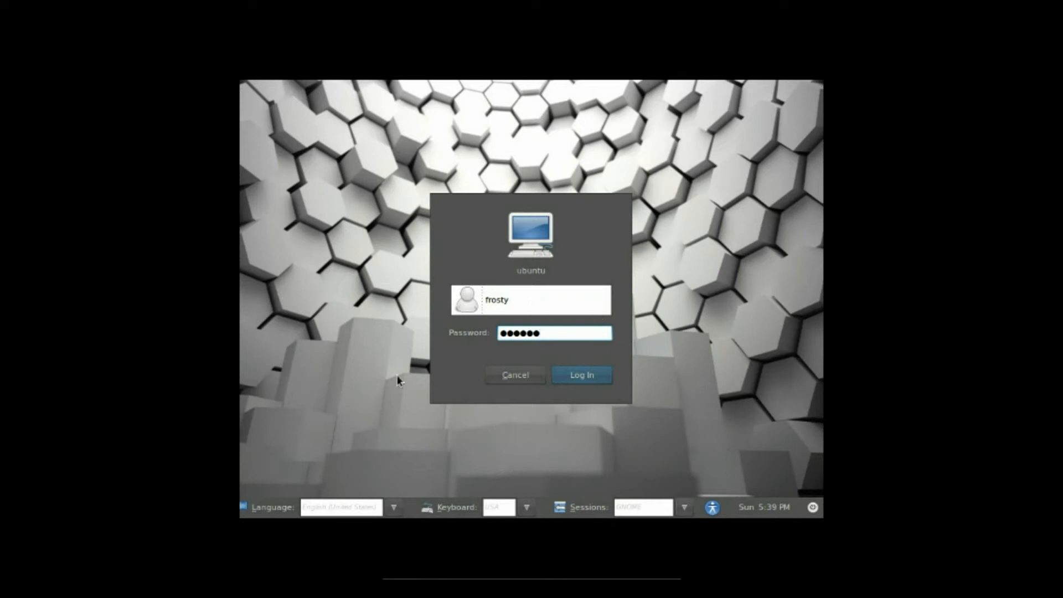
{"action": "mouse_move", "coordinate": [637, 314]}
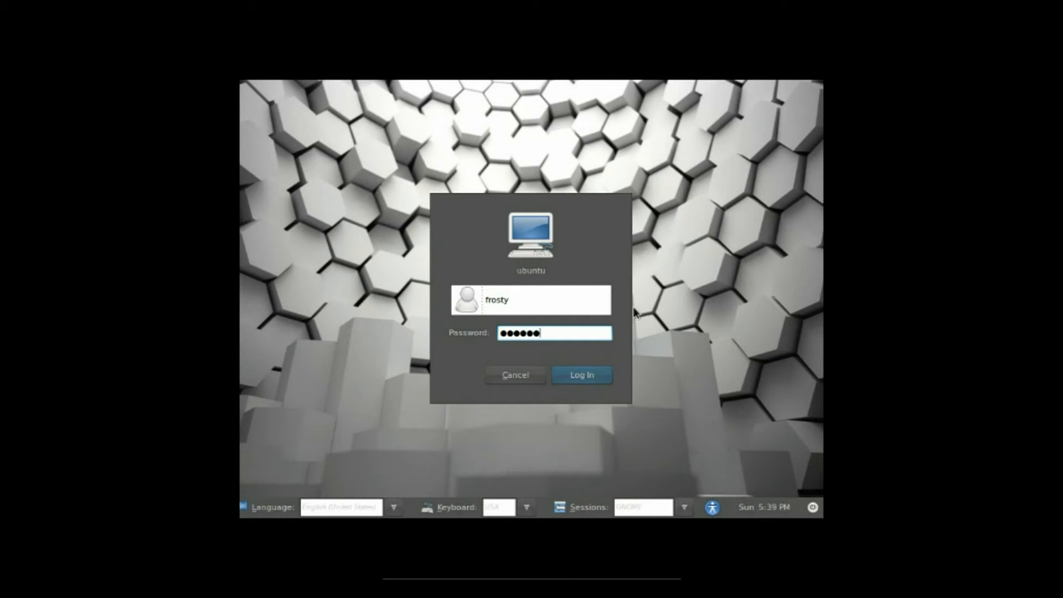
Step: Submit the entered password at the login screen to start the Ubuntu Studio session
{"action": "left_click", "coordinate": [580, 374]}
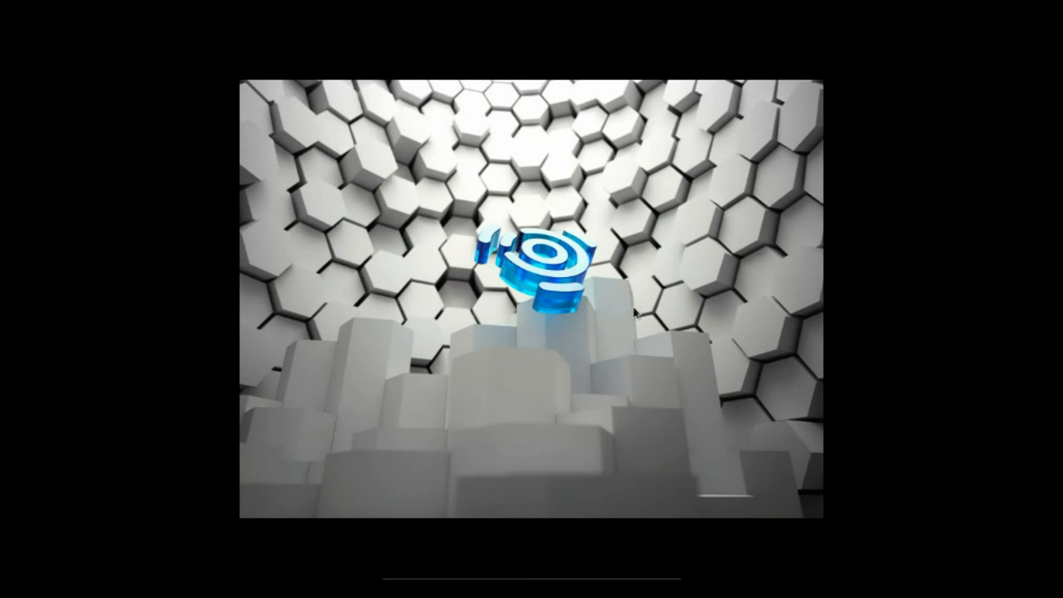